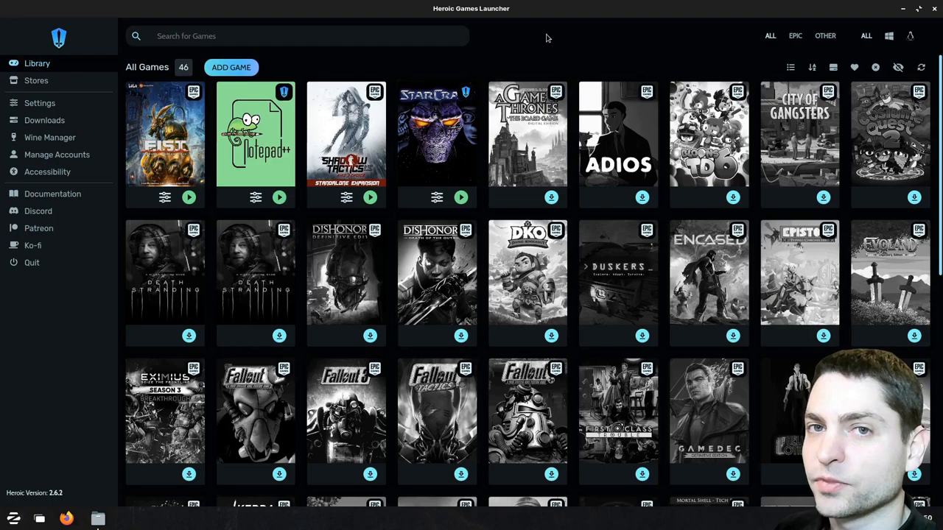
mouse_move(513, 23)
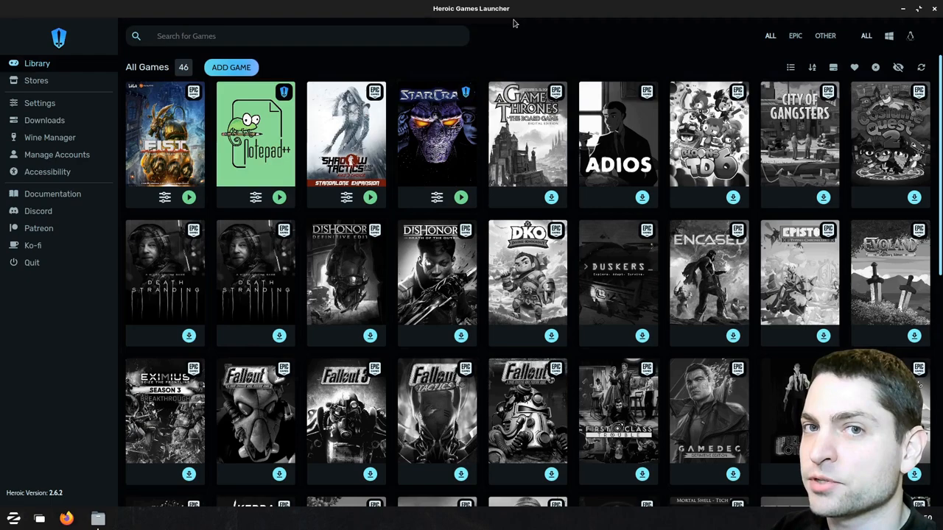
mouse_move(528, 65)
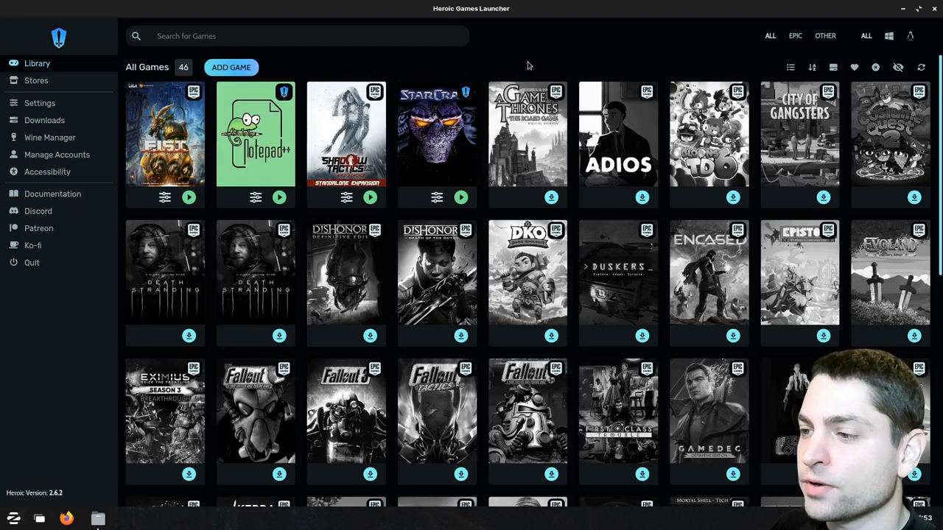
mouse_move(539, 42)
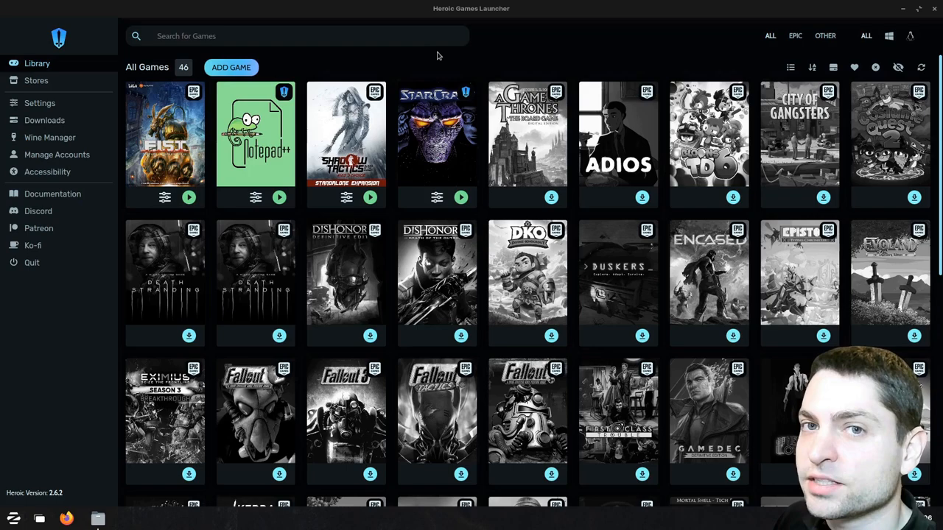
View the per-game settings for Shadow Tactics Blades of the Shogun, showing its Wine version
left_click(370, 198)
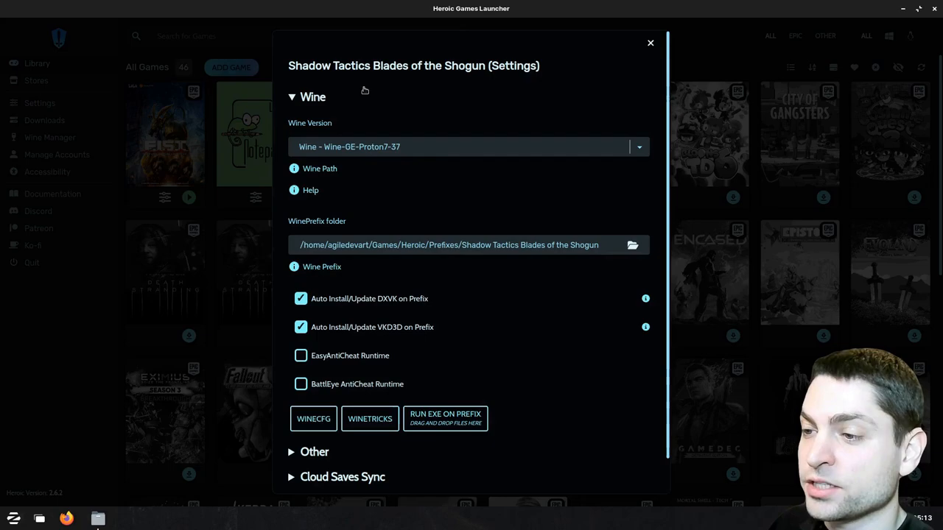
Dismiss the Shadow Tactics settings dialog to get back to the Library
left_click(650, 41)
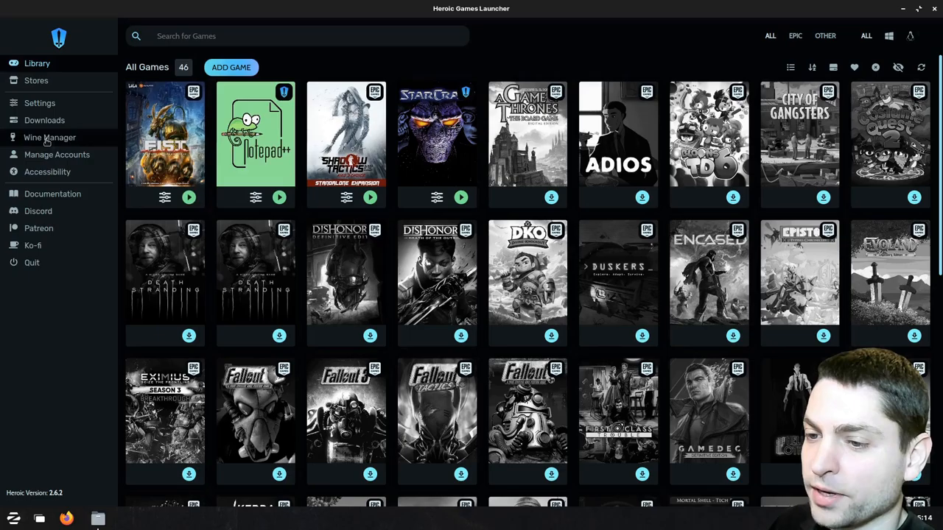
View the Wine Manager's Wine-GE list with Wine-GE-Proton7-37 installed, then the Proton-GE list
left_click(50, 137)
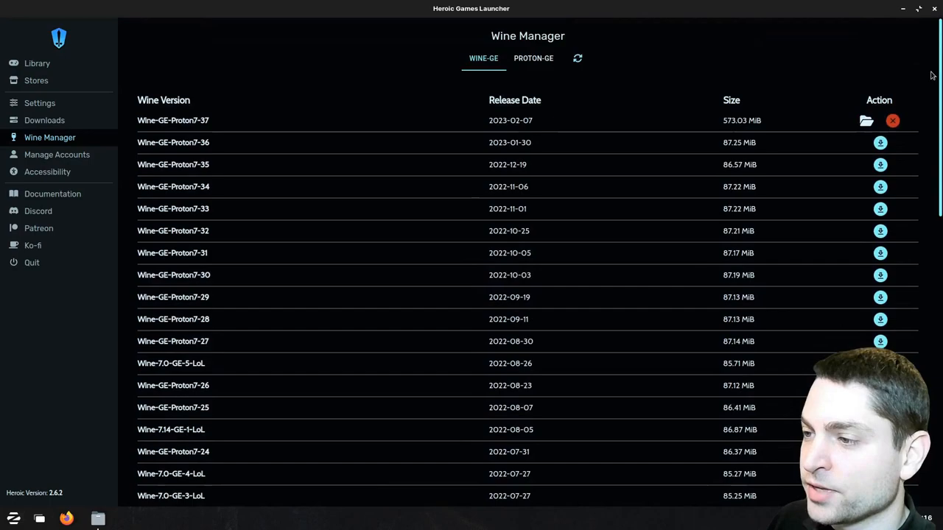
mouse_move(578, 121)
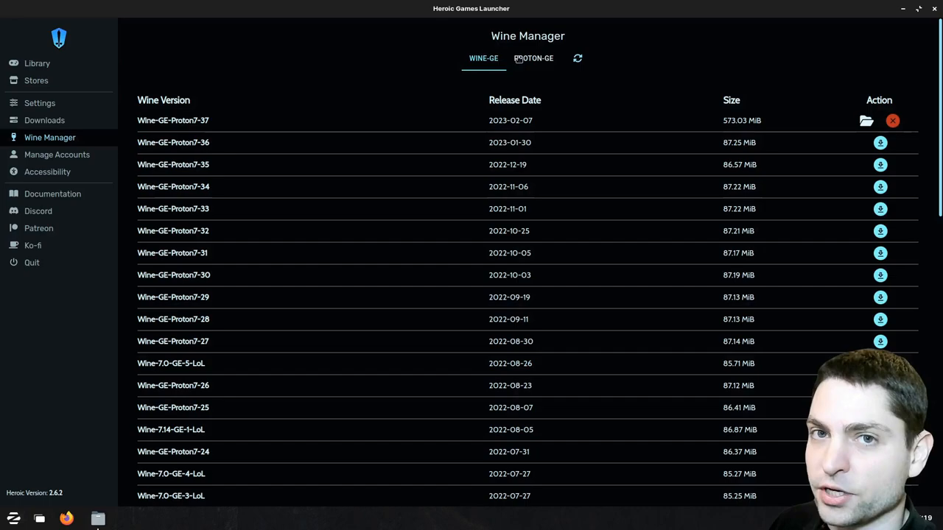
left_click(534, 59)
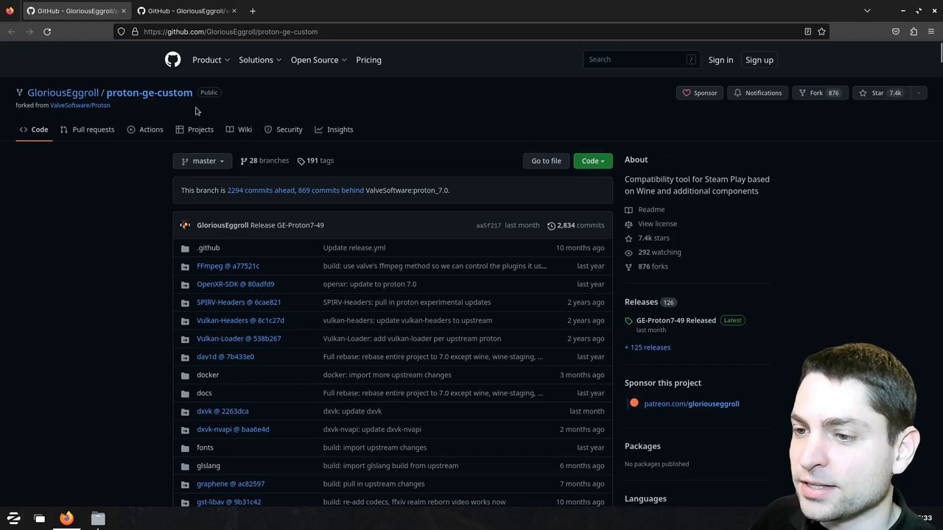
Highlight the proton-ge-custom README warning about non-Steam games and follow its wine-ge-custom link
scroll("down", 3)
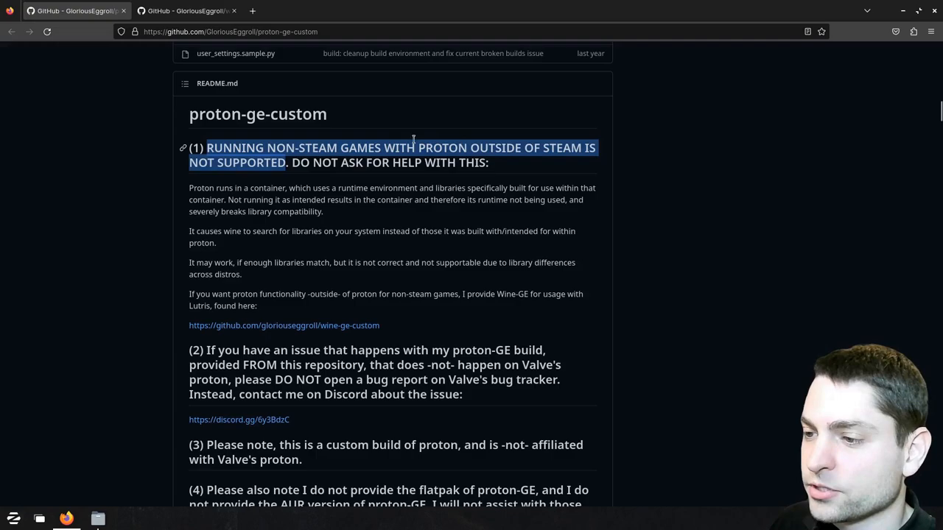
mouse_move(515, 165)
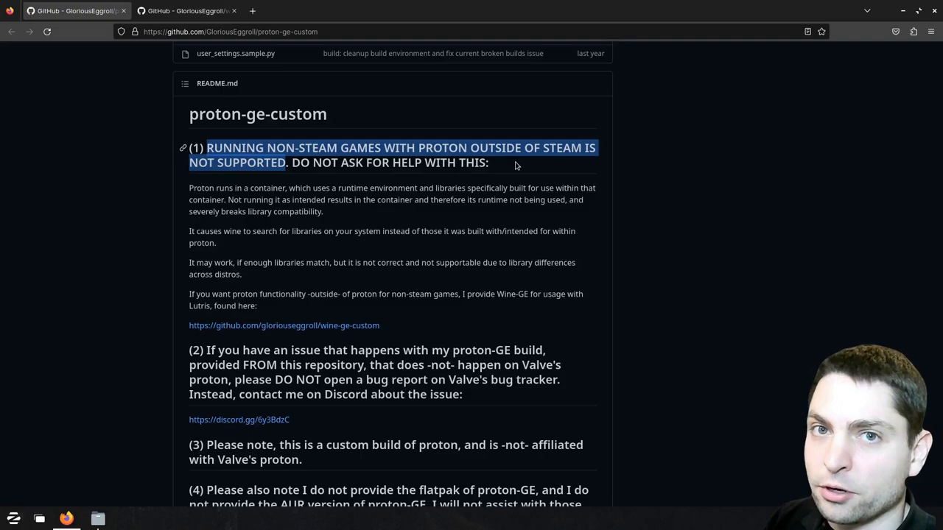
left_click(341, 136)
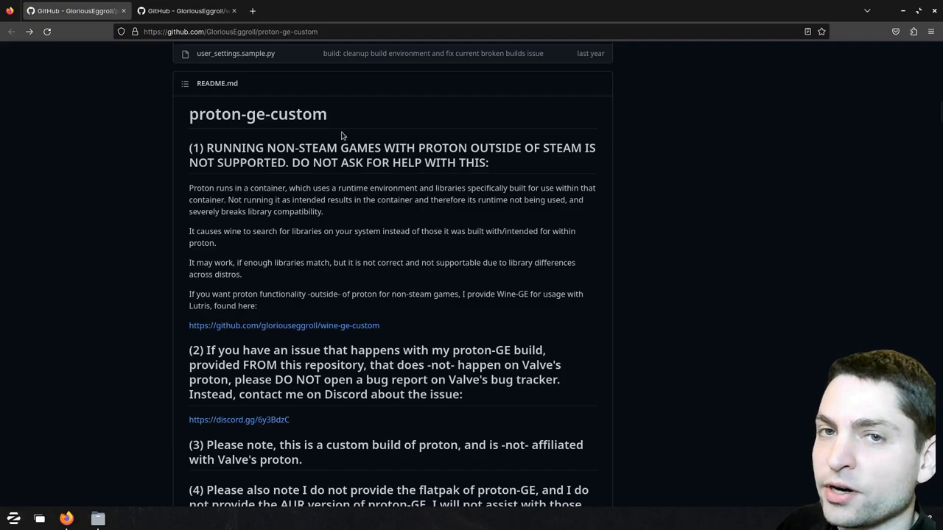
left_click_drag(206, 147, 287, 162)
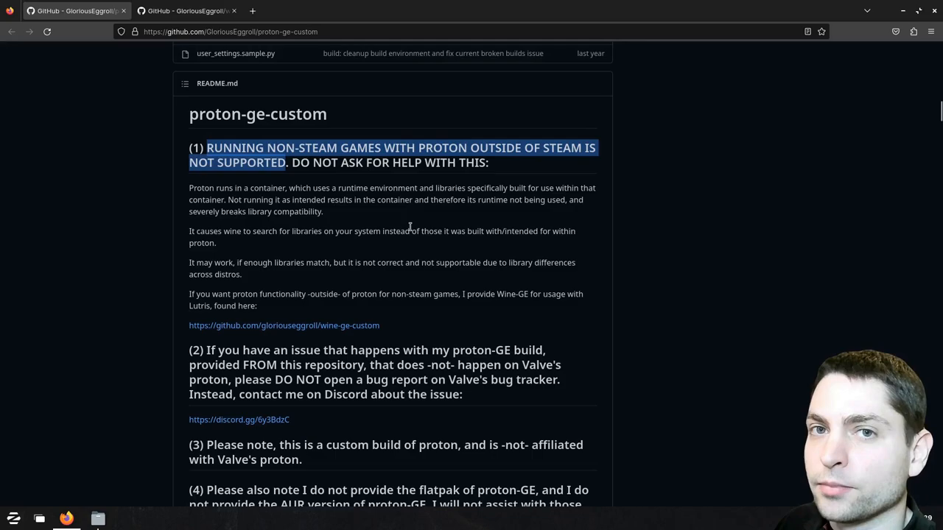
left_click(283, 326)
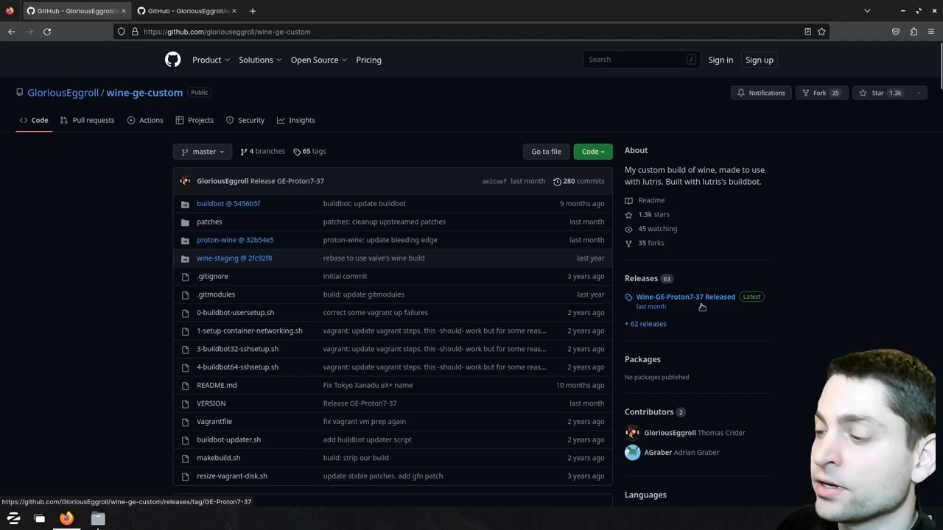
Highlight the wine-ge-custom README sentence stating it targets non-Steam games outside of Steam
scroll("down", 3)
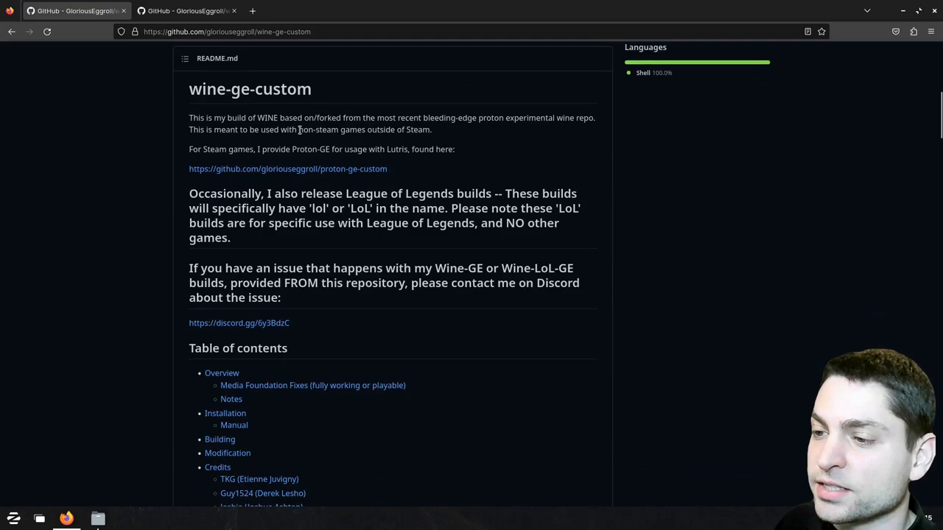
left_click_drag(299, 130, 430, 130)
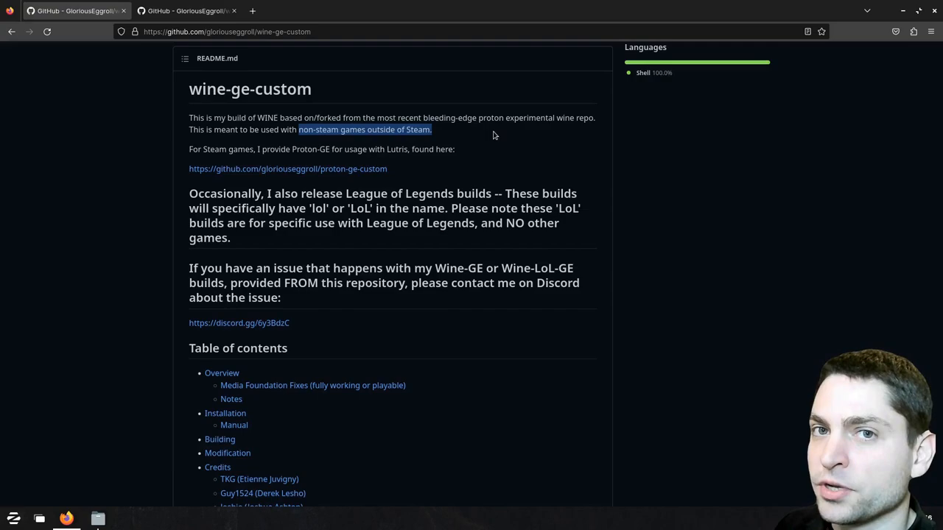
mouse_move(464, 130)
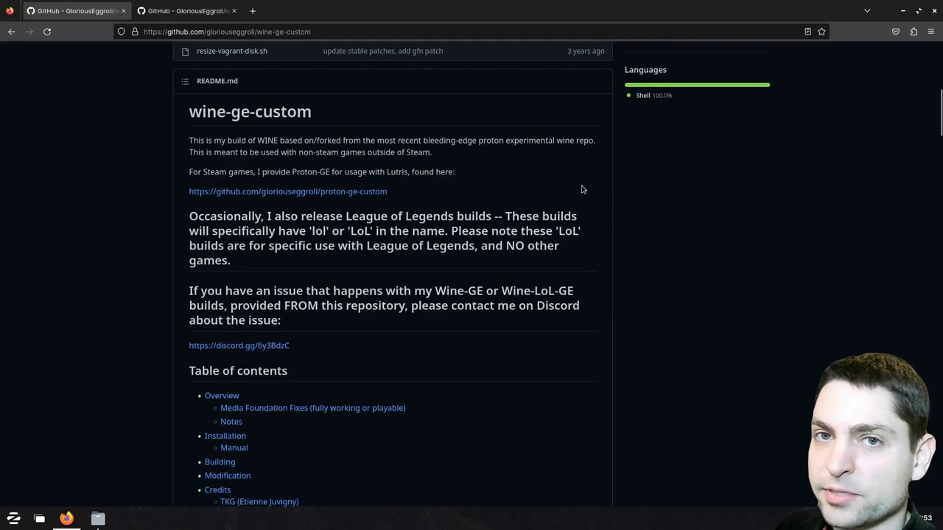
double_click(360, 230)
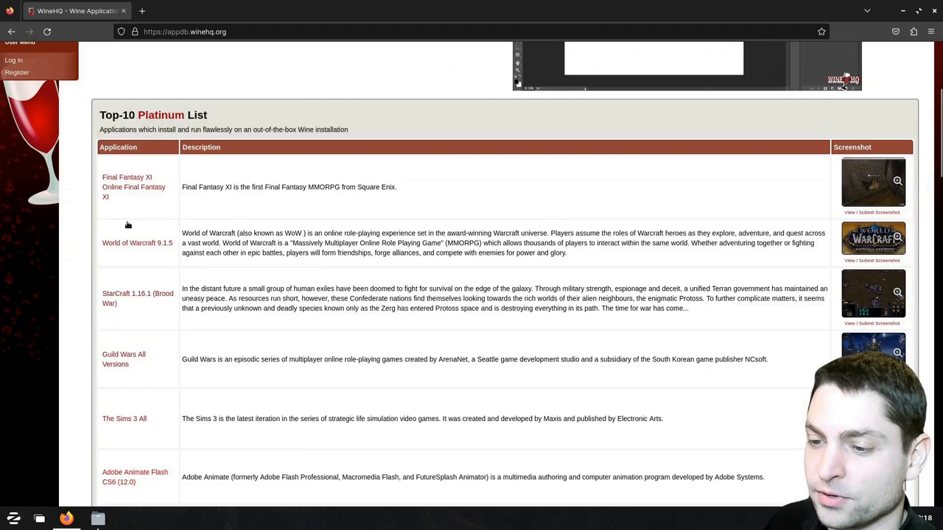
Browse the Top 25 rankings, try the Section filter, then go to the full Browse Apps search
scroll("up", 3)
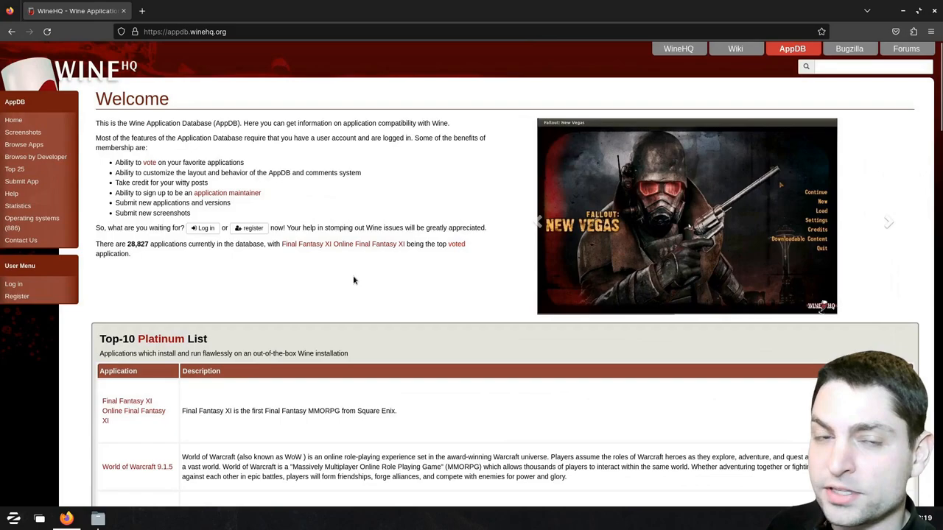
left_click(456, 245)
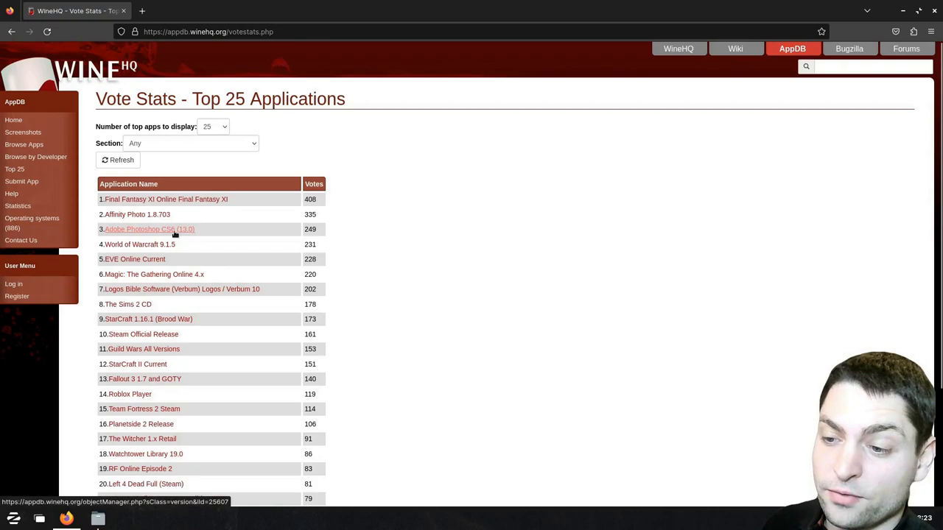
left_click(192, 143)
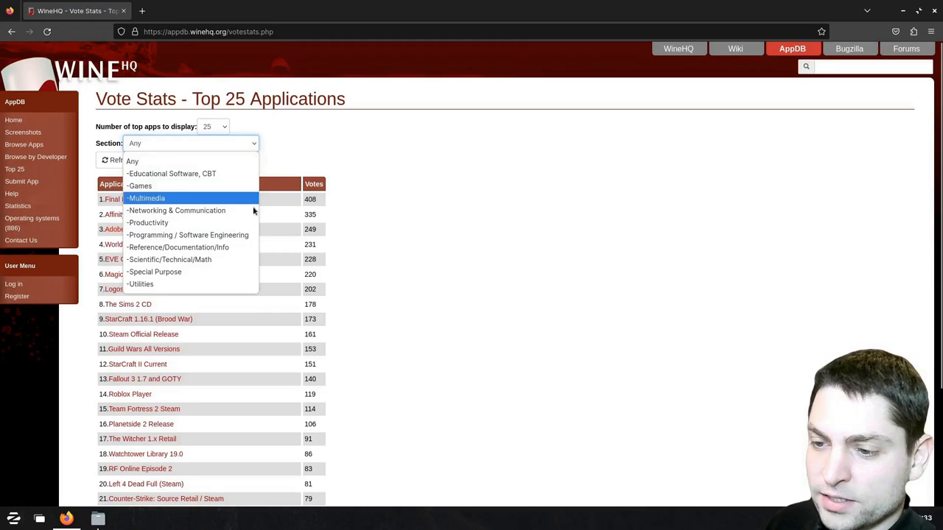
left_click(147, 223)
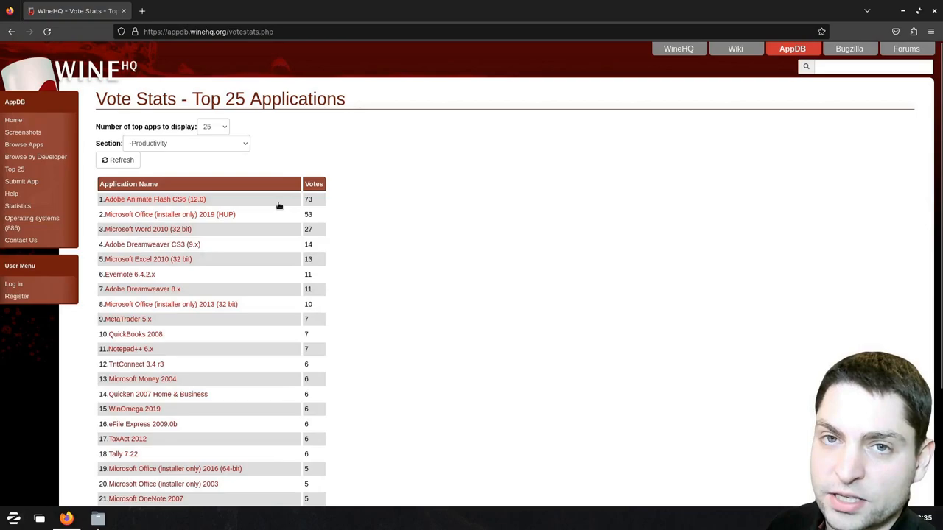
left_click(23, 144)
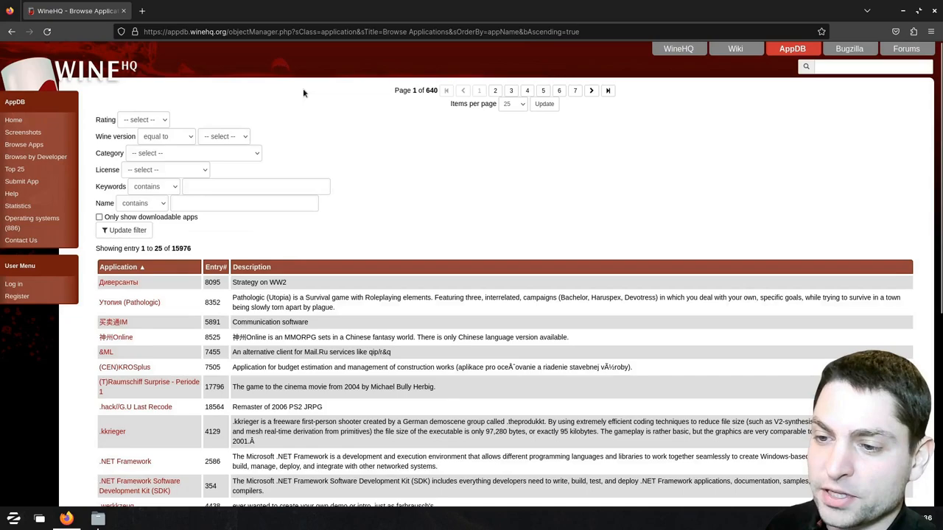
Search application names for 'shadow' and pick the Shadow Tactics suggestion
type("shadow")
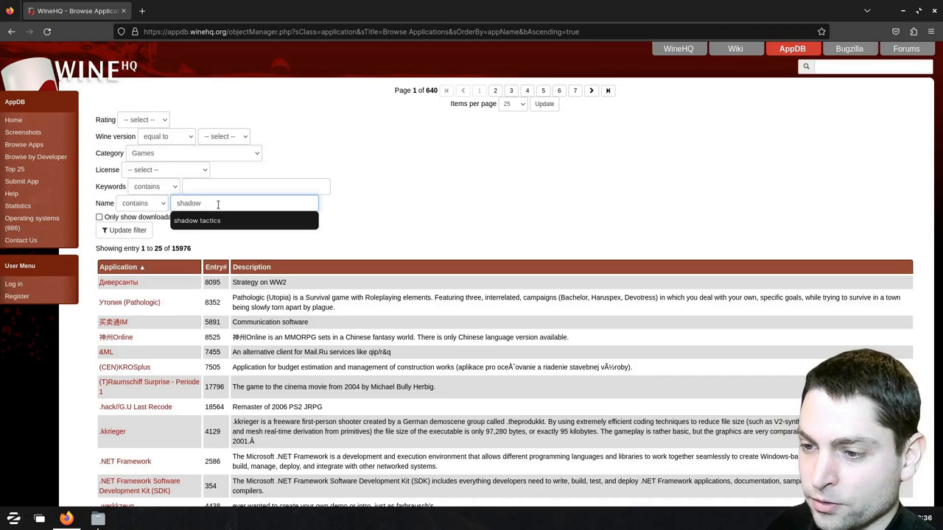
left_click(197, 222)
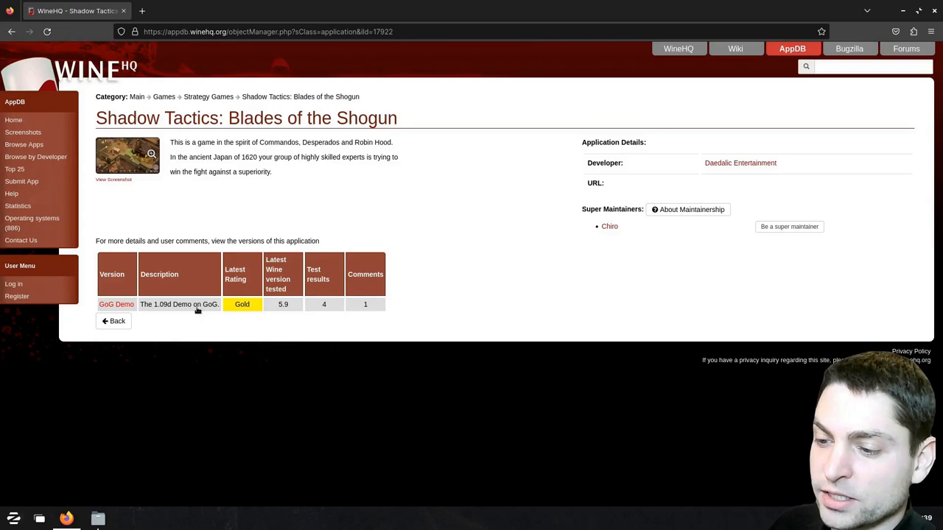
mouse_move(293, 310)
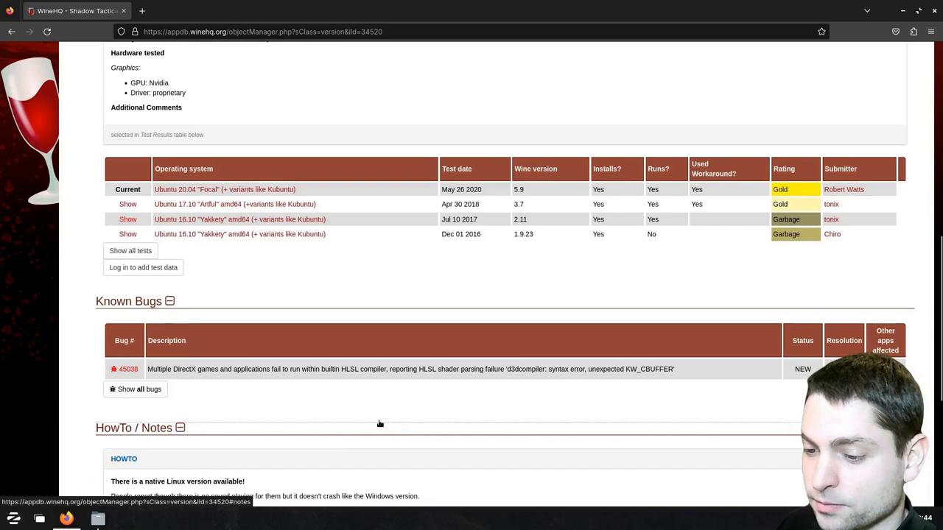
Scroll through the GoG Demo test results, known DirectX bug and comments
scroll("down", 3)
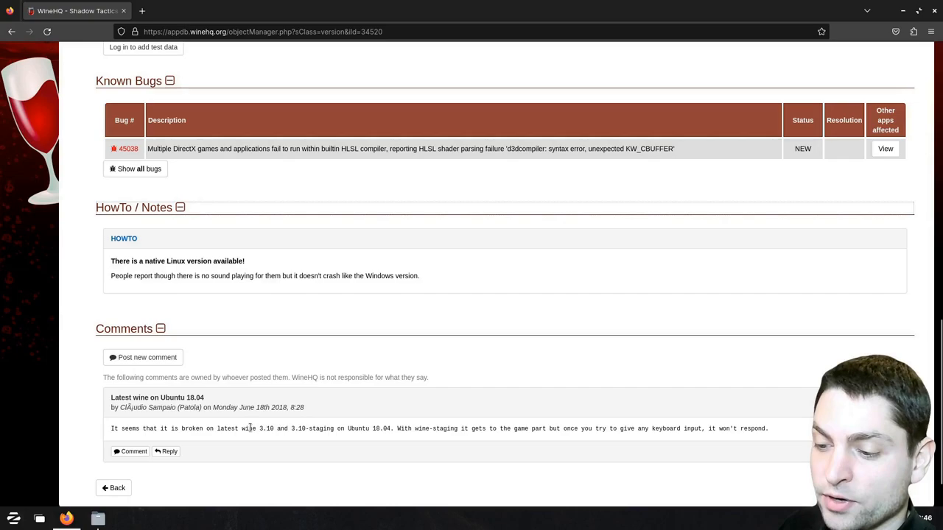
scroll("up", 3)
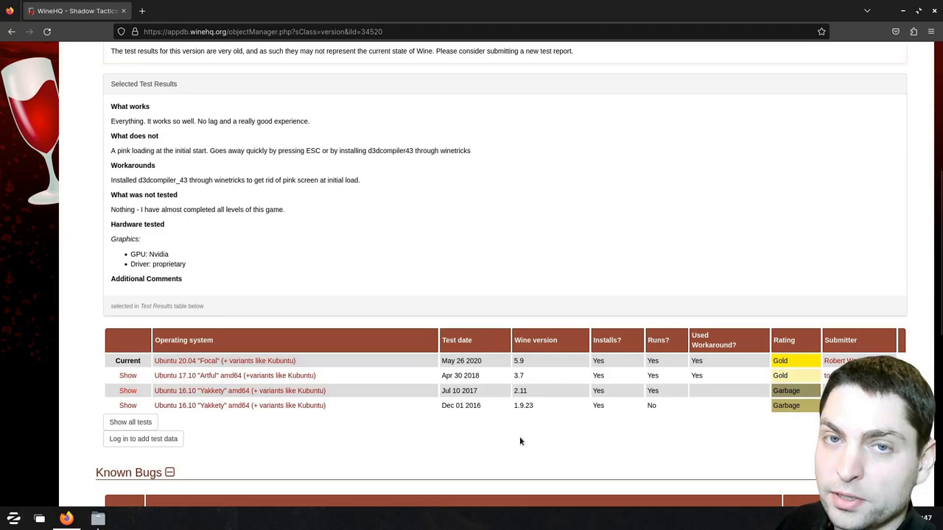
mouse_move(559, 270)
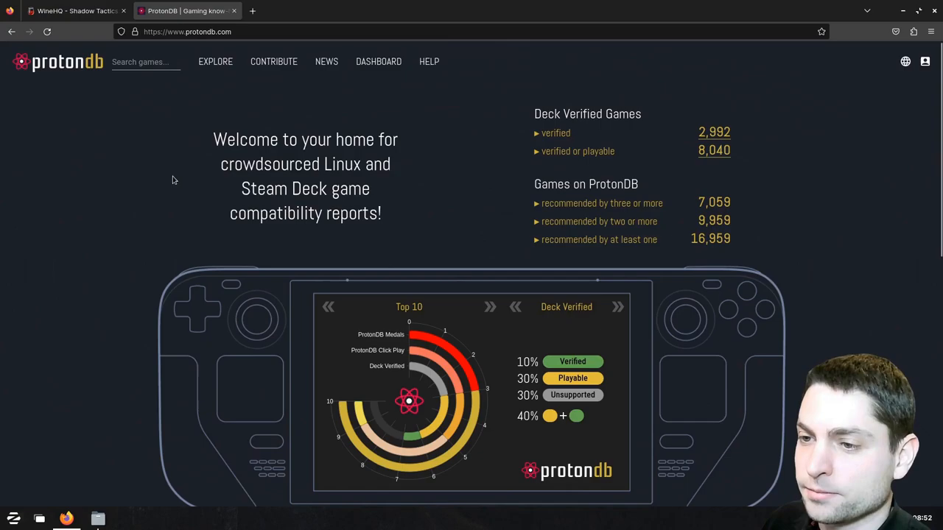
Search ProtonDB for 'shadow tactics' and view the Shadow Tactics: Aiko's Choice report, rated Native
type("shadow tactics")
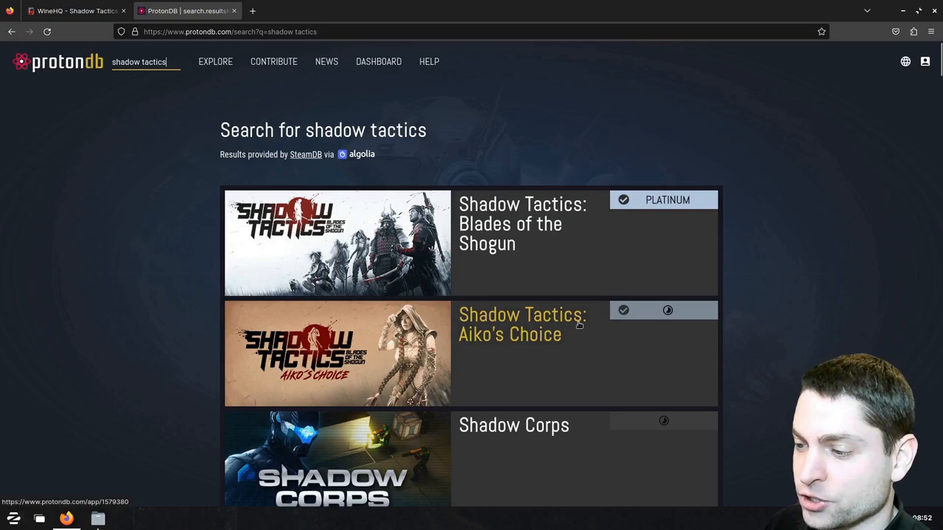
left_click(522, 324)
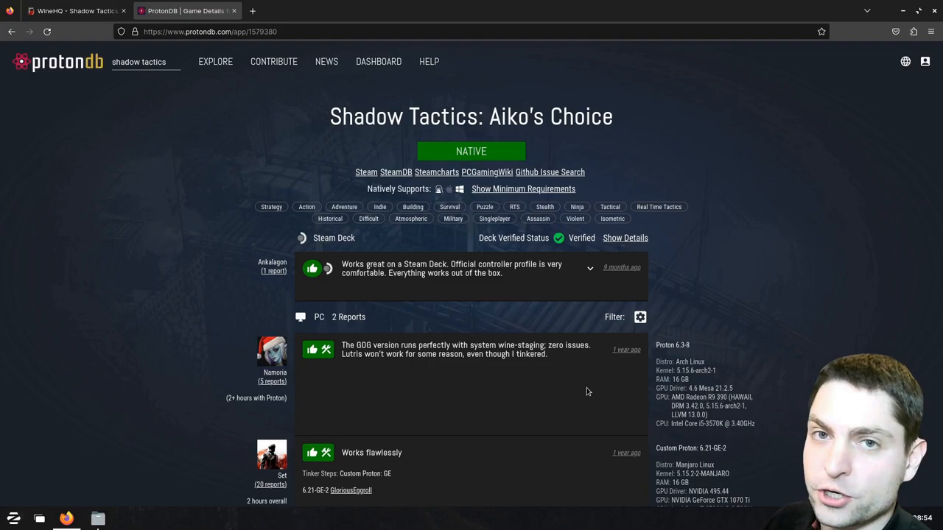
double_click(672, 344)
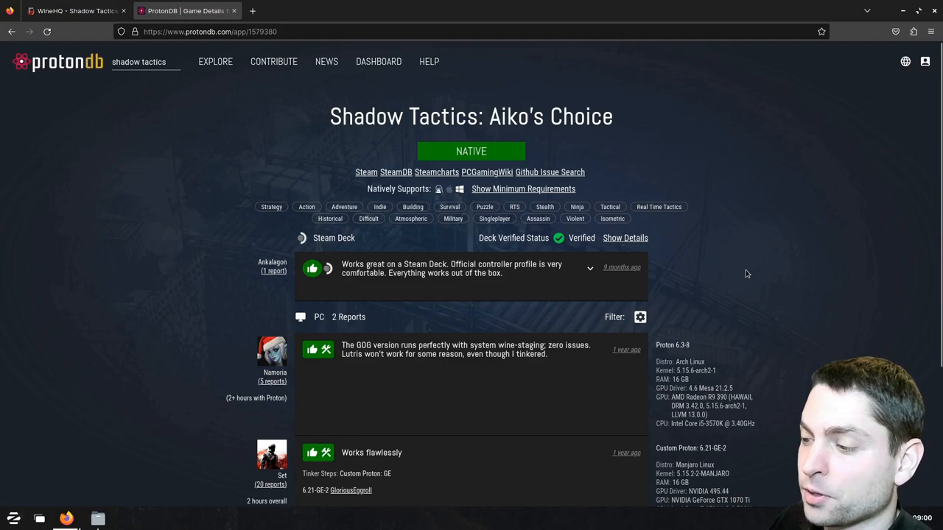
mouse_move(708, 313)
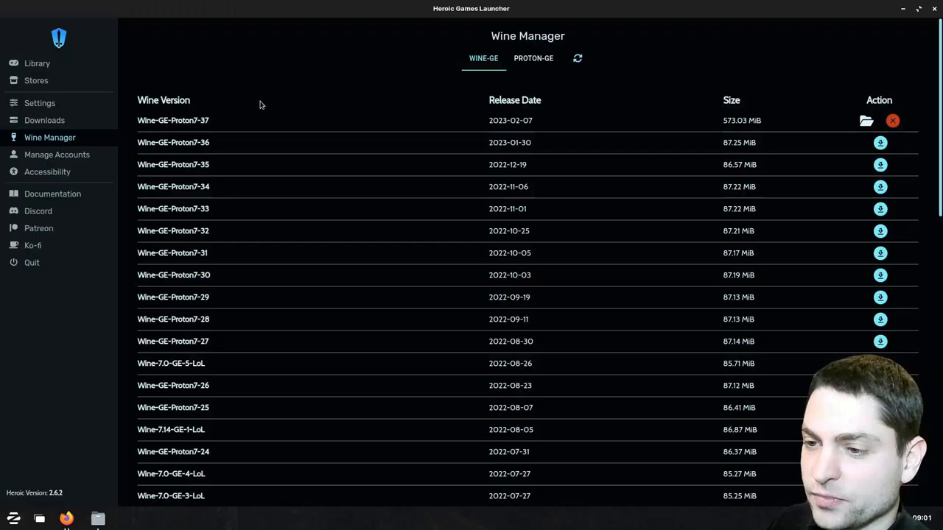
Scroll the GitHub releases page showing the Vaniglia 7.22 build notes
scroll("down", 3)
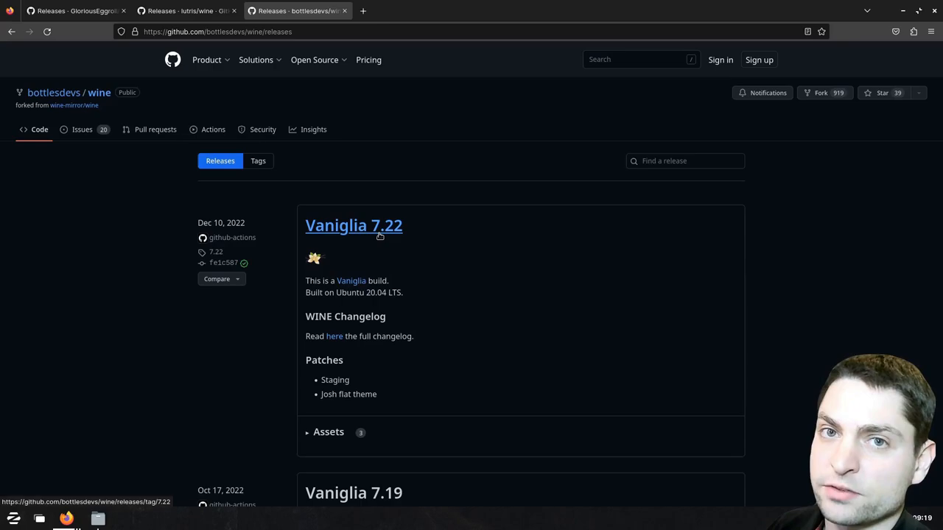
Scroll past the Vaniglia, Soda and Caffe releases and jump to page 6 ending at Chardonnay 6.0
scroll("down", 3)
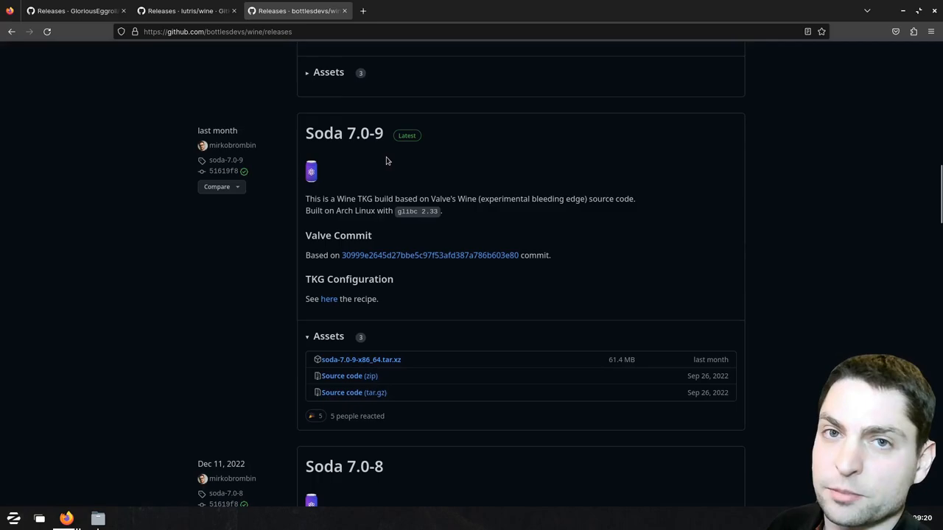
scroll("down", 3)
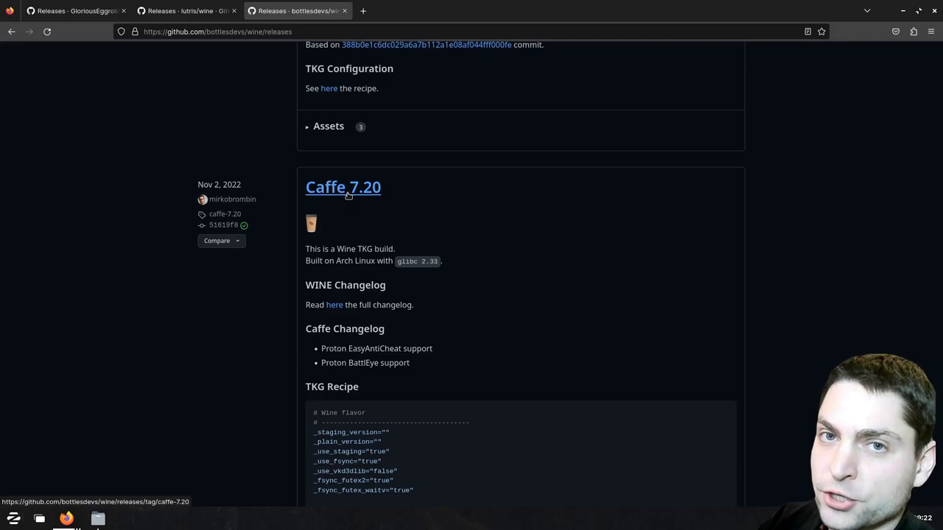
scroll("down", 3)
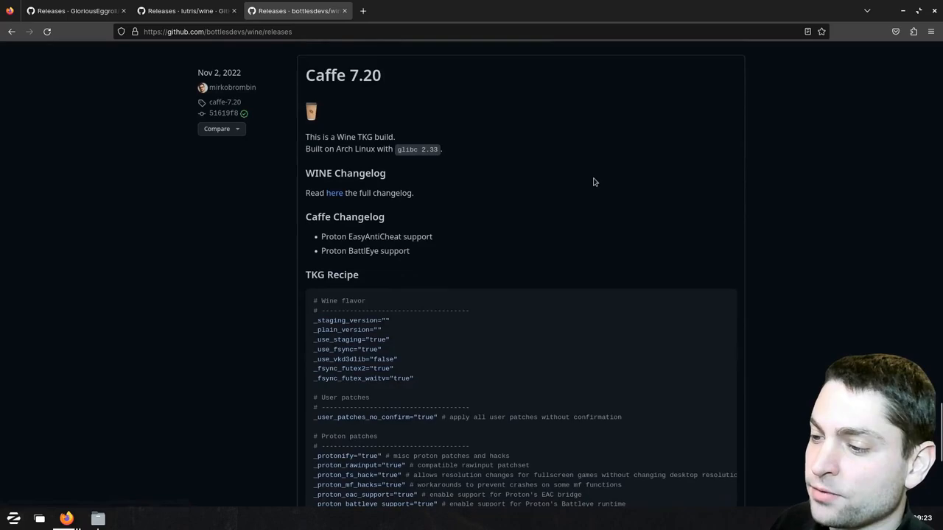
left_click(521, 416)
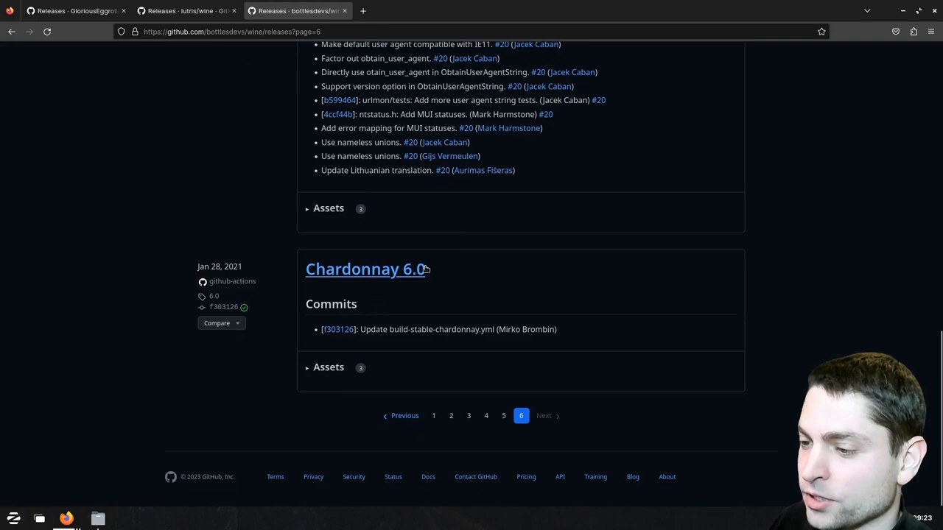
mouse_move(526, 280)
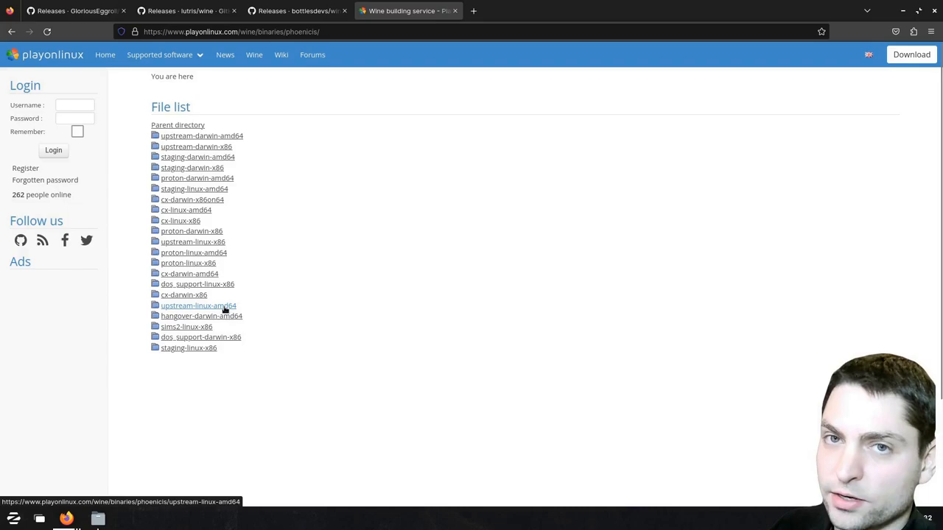
Browse into the upstream-linux-amd64 folder and scroll its Wine build archives
left_click(198, 305)
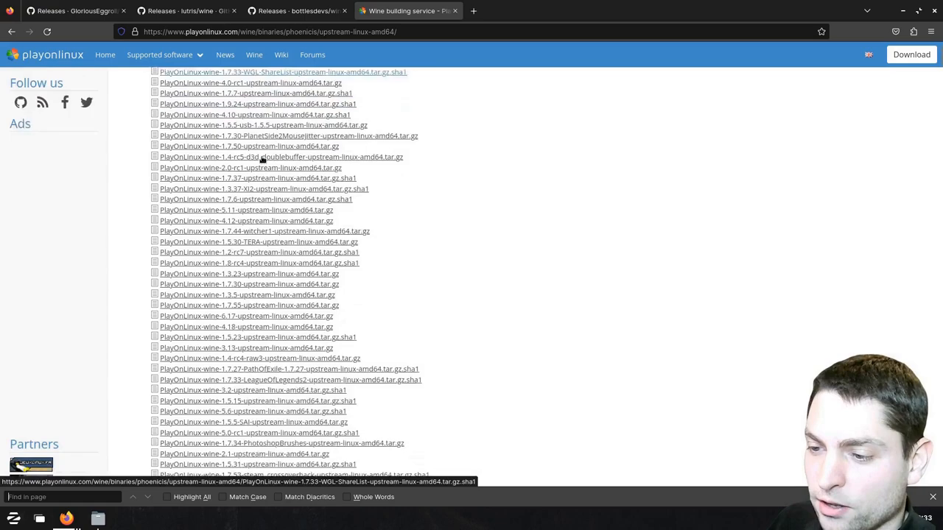
scroll("down", 3)
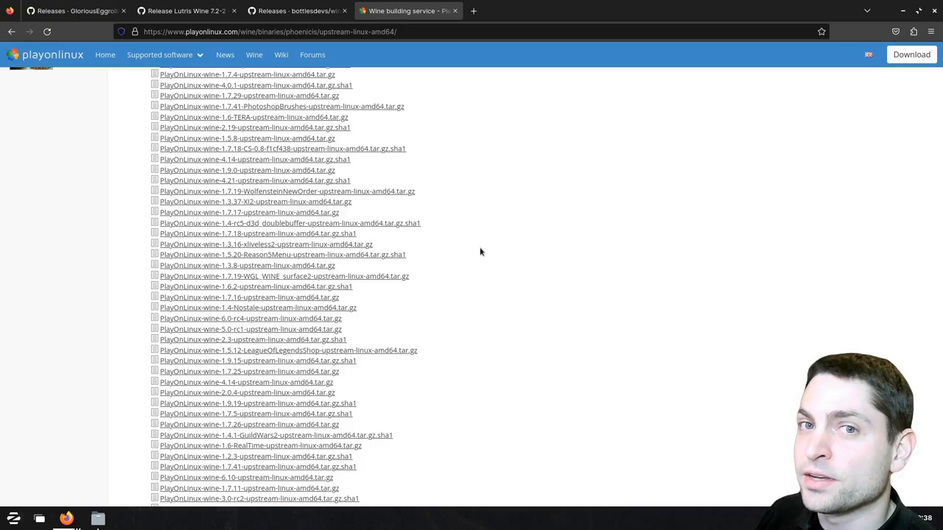
Switch to the Lutris Wine 7.2-2 release tab for the wine-lutris-7.2-2-x86_64.tar.xz asset
left_click(180, 10)
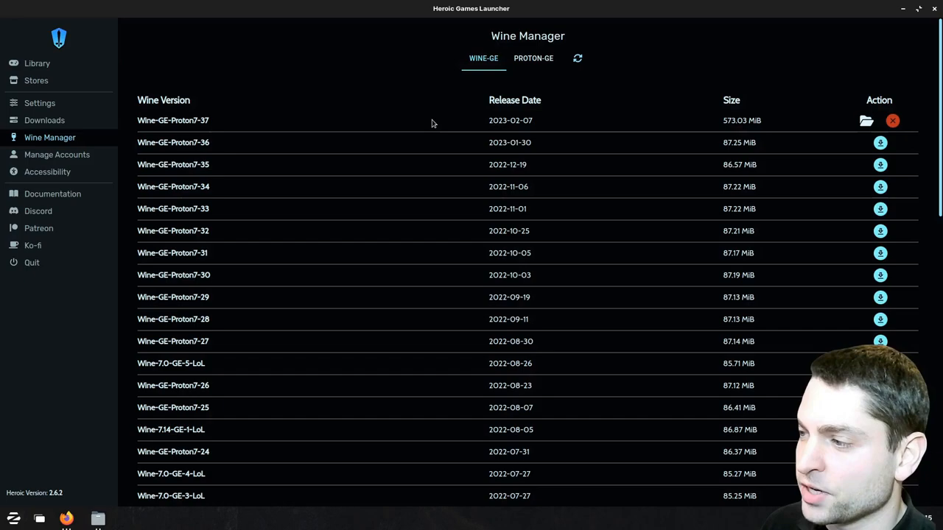
Extract wine-lutris-7.2-2-x86_64.tar.xz in place inside Heroic's tools/wine folder
right_click(353, 184)
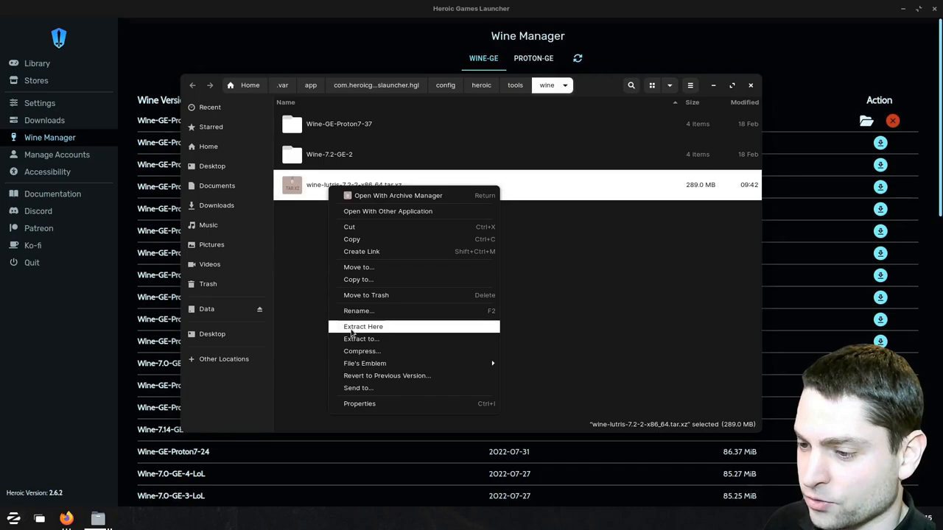
left_click(363, 328)
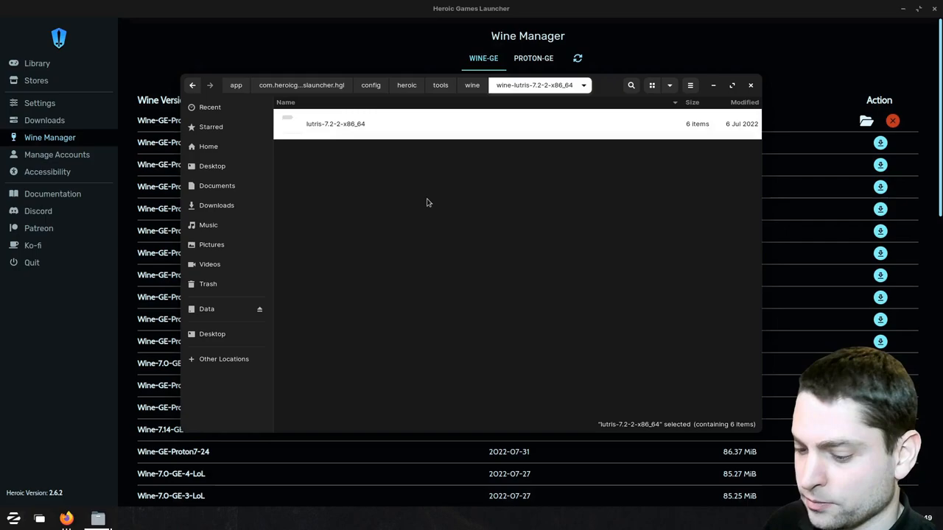
left_click(472, 84)
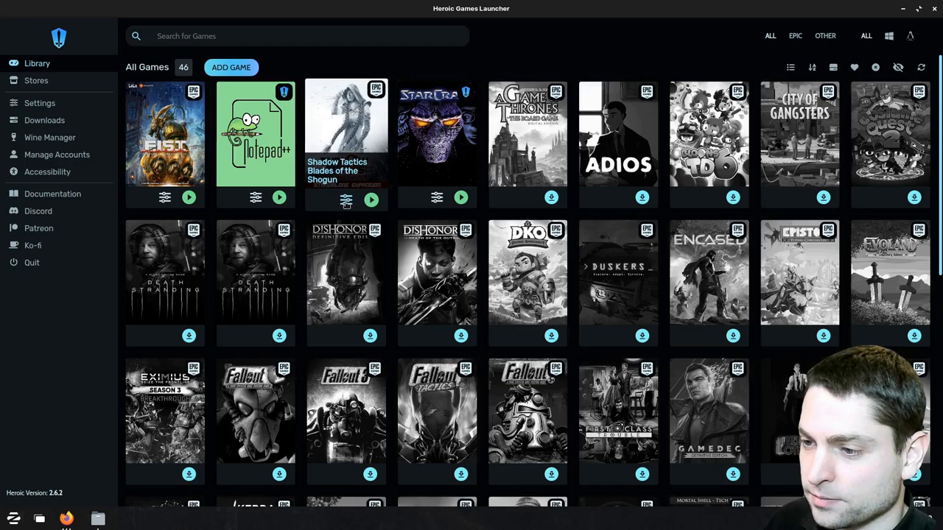
mouse_move(346, 140)
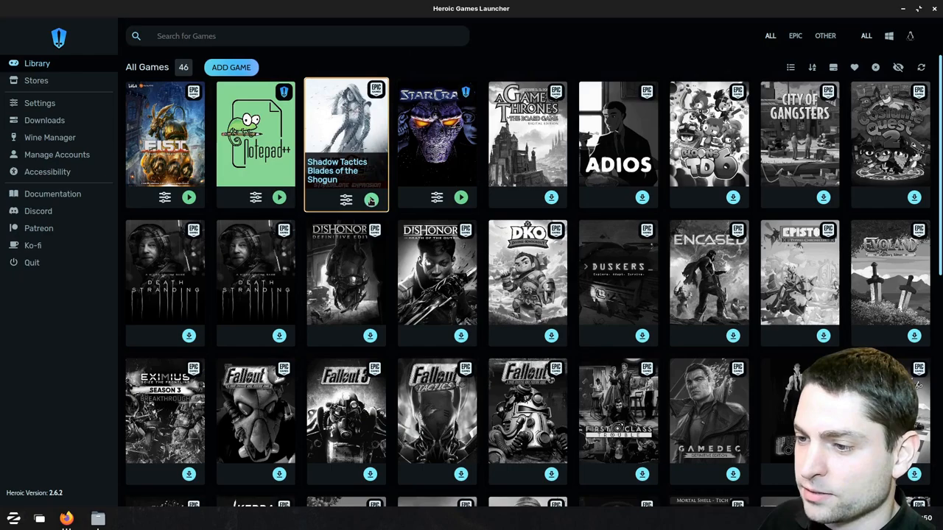
Launch Shadow Tactics from the Library tile and dismiss the title screen to the main menu
left_click(346, 198)
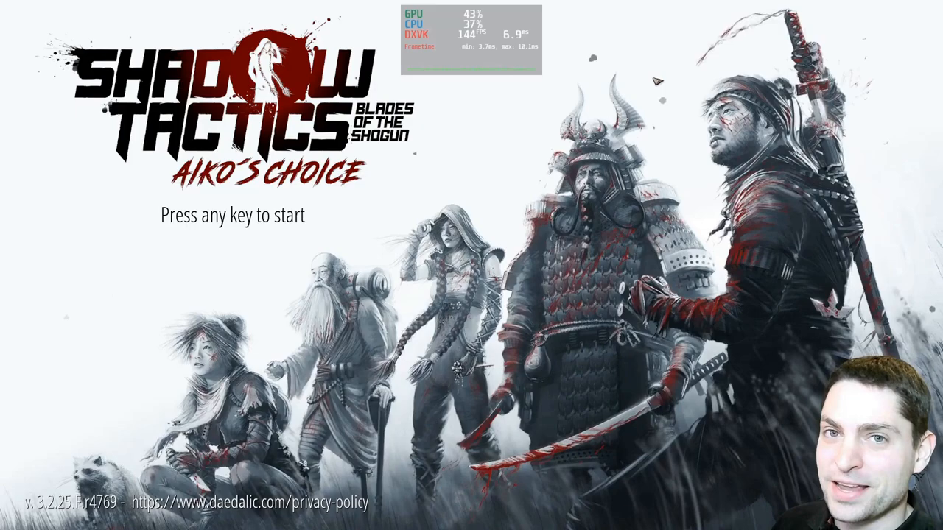
key("space")
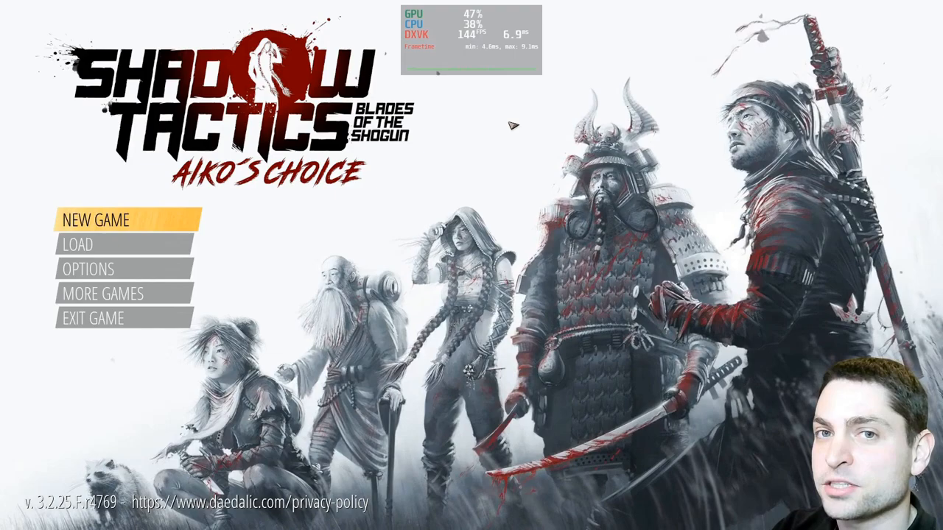